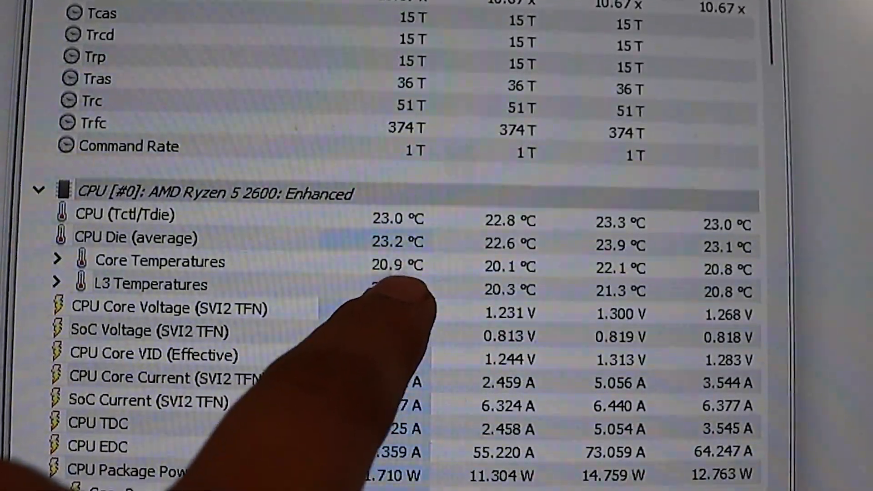
scroll("down", 3)
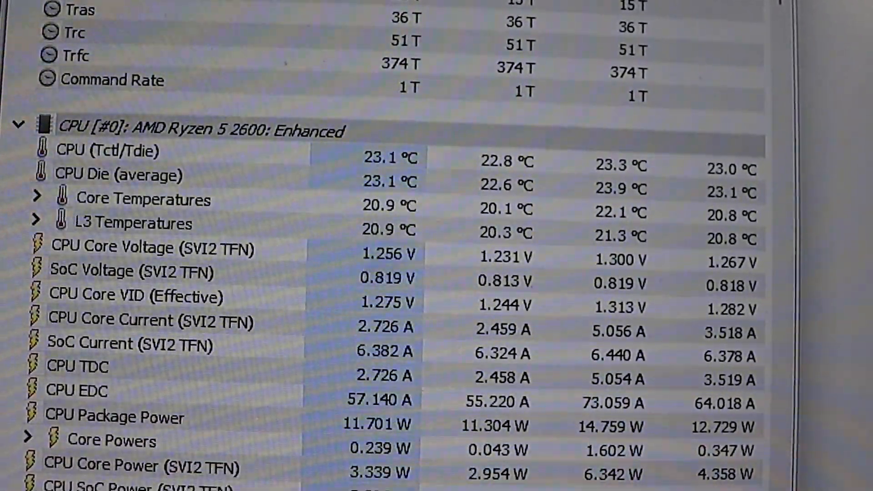